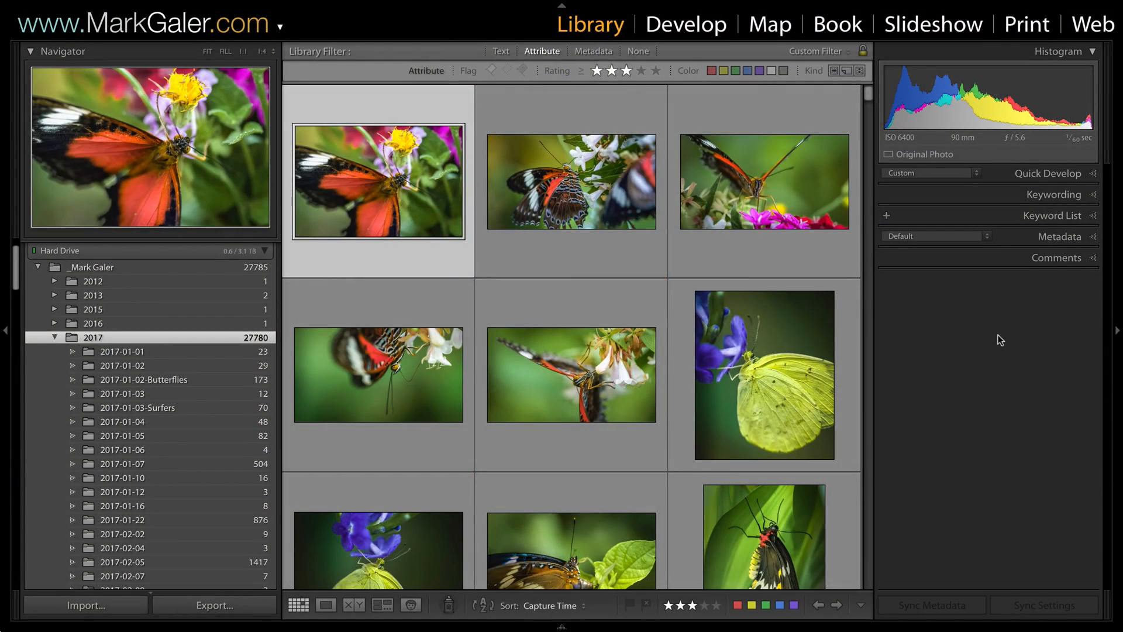
# Step: Select the first butterfly photo and drag it, triggering the Cannot Reorder Photos warning
pyautogui.click(391, 199)
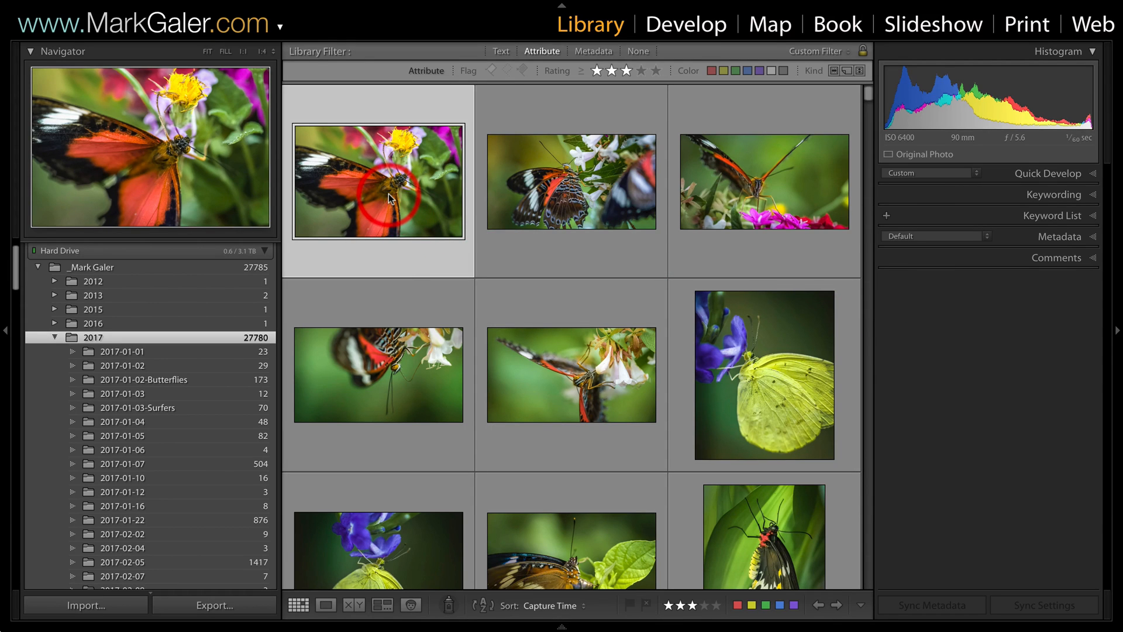
pyautogui.moveTo(387, 197)
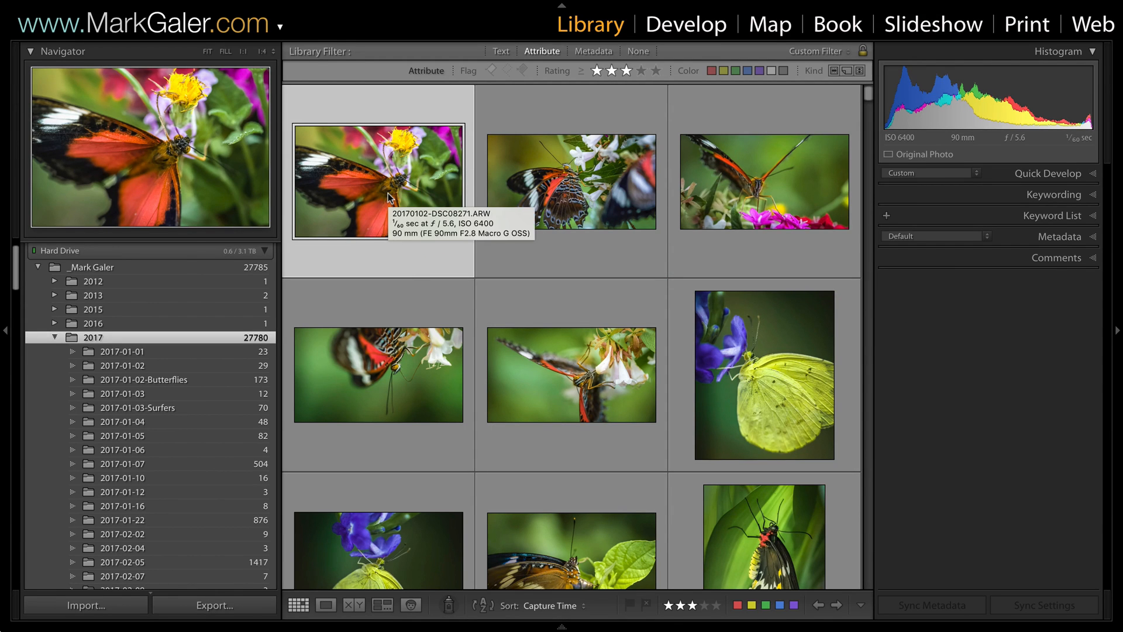
pyautogui.click(387, 179)
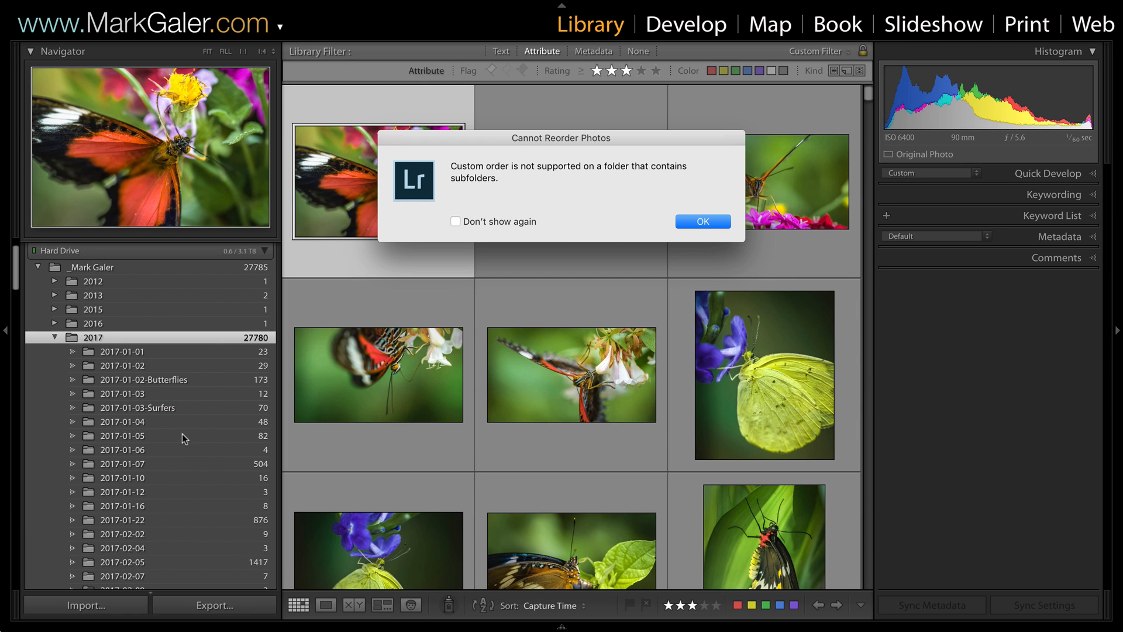
# Step: Confirm OK on the warning to return to the unchanged 2017 folder grid
pyautogui.click(701, 221)
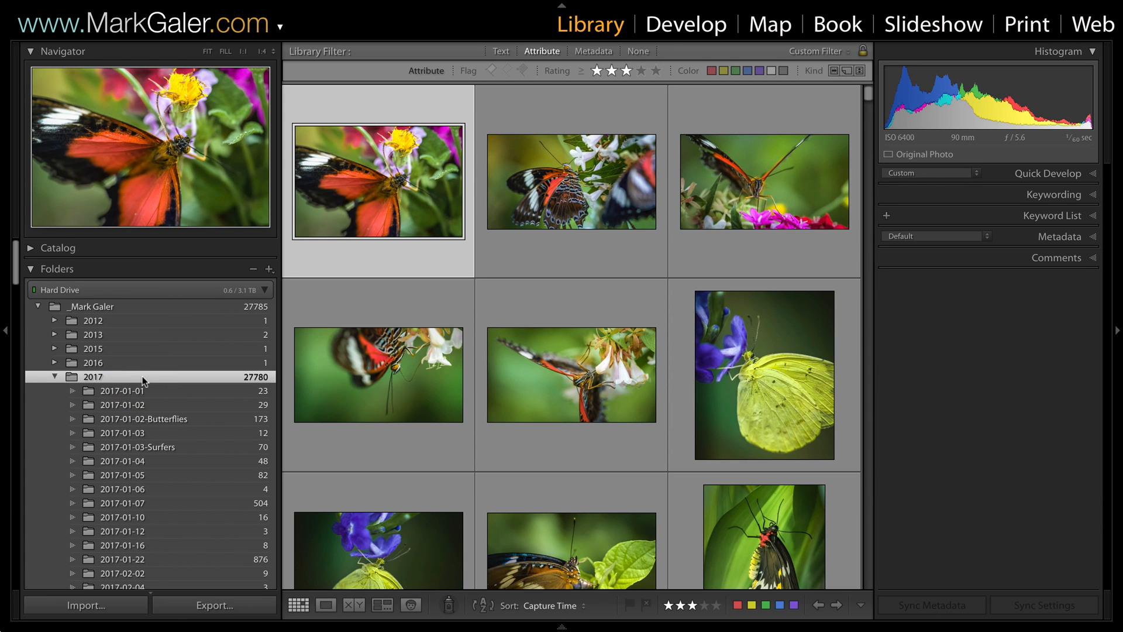
pyautogui.moveTo(121, 405)
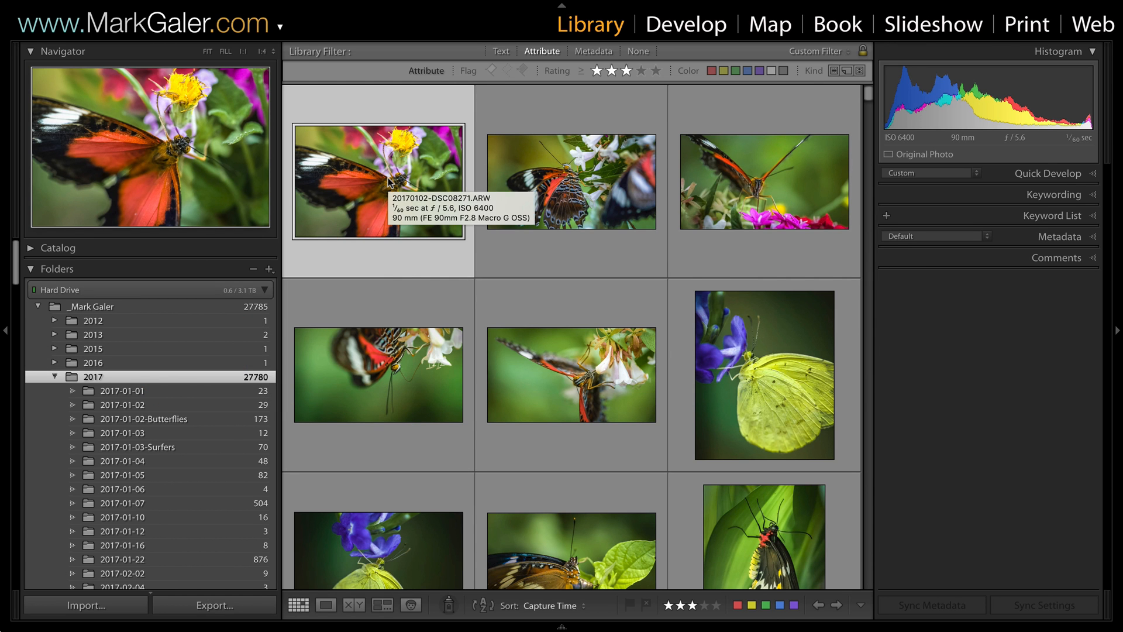
# Step: Jump to the photo's 2017-01-02-Butterflies folder and re-enable the three-star Attribute filter
pyautogui.rightClick(378, 181)
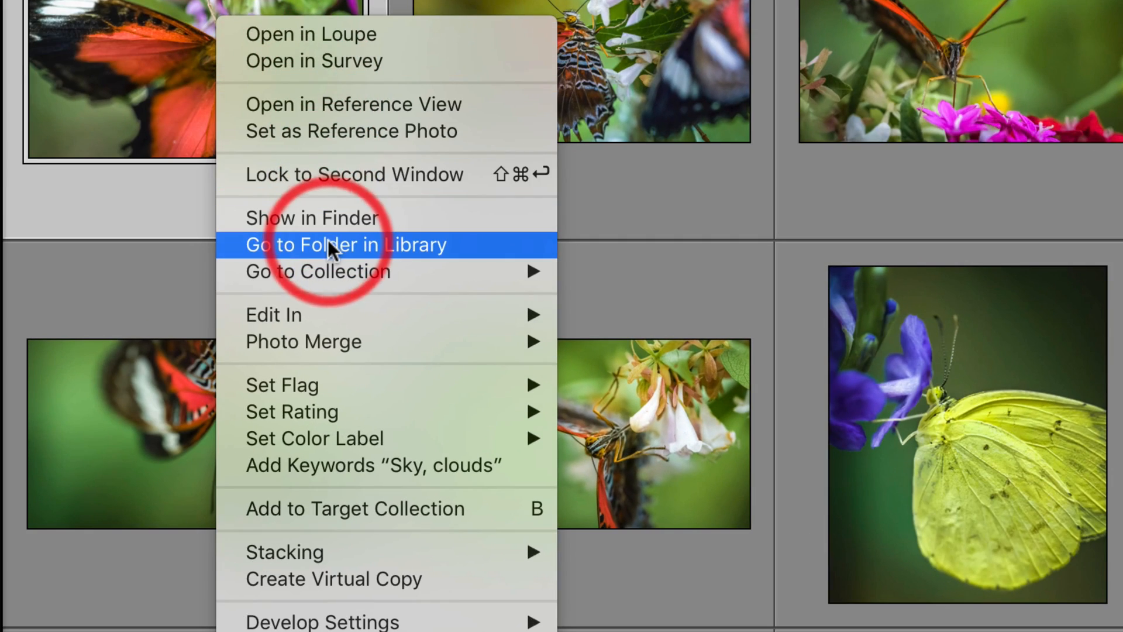
pyautogui.click(347, 245)
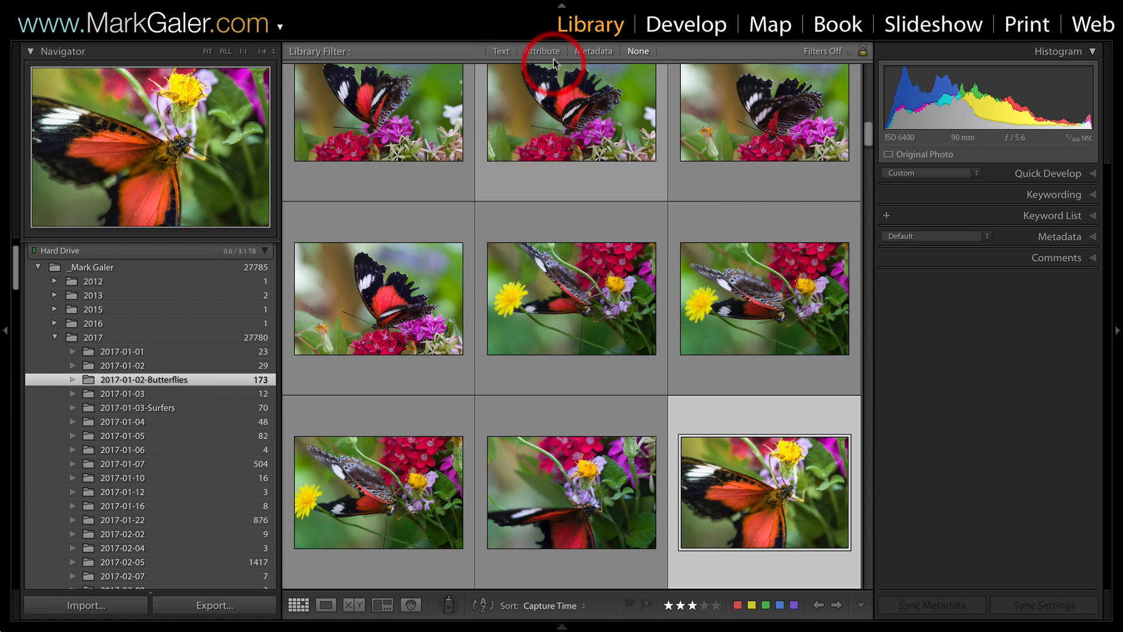
pyautogui.click(542, 51)
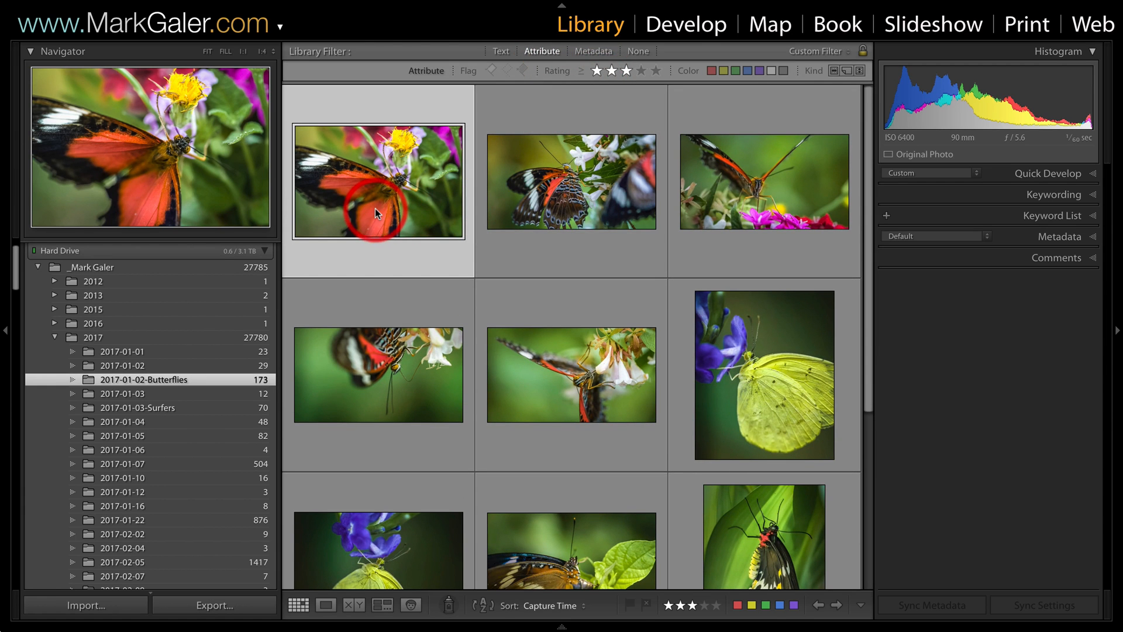